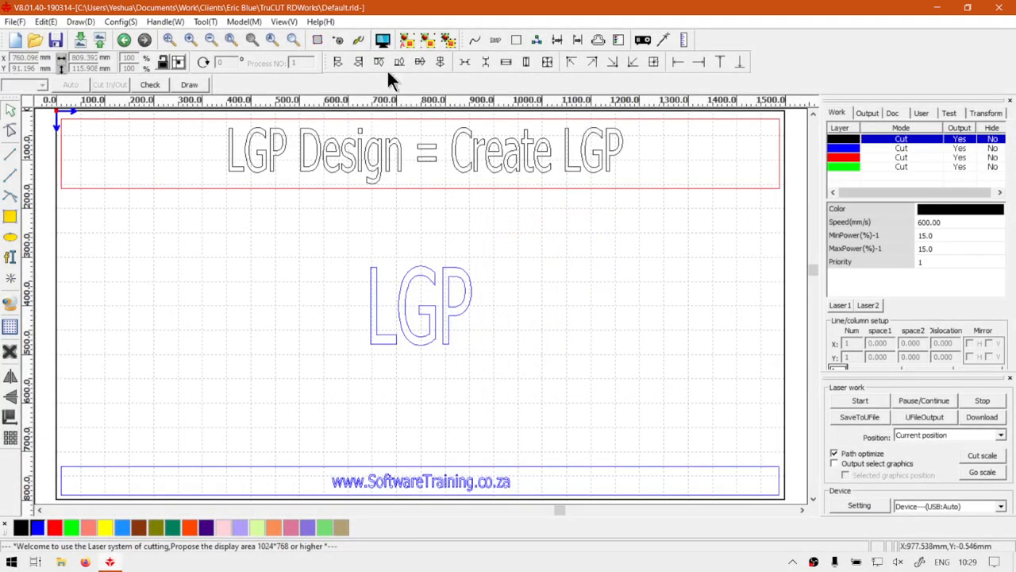
{"action": "mouse_move", "coordinate": [235, 181]}
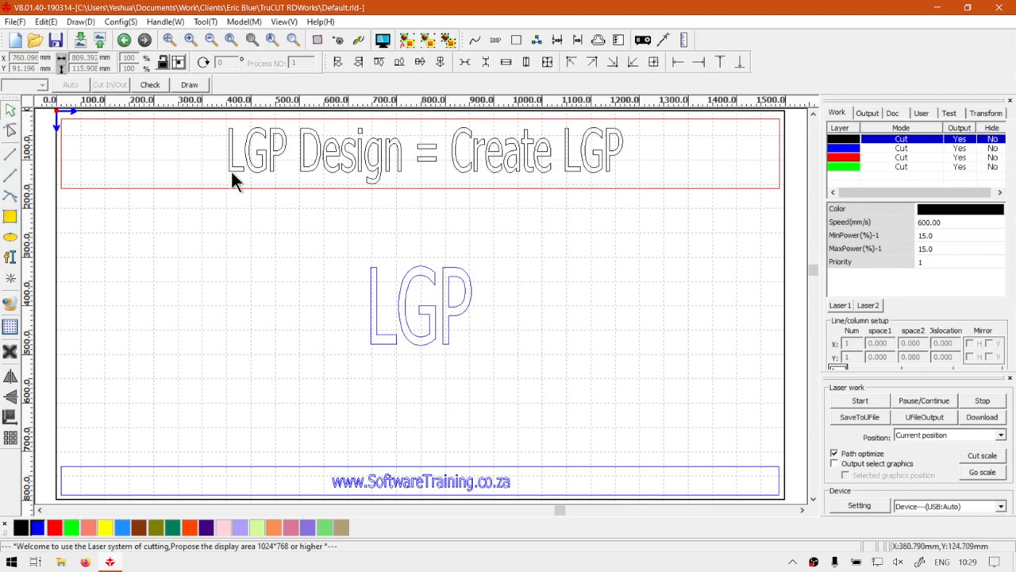
{"action": "mouse_move", "coordinate": [467, 556]}
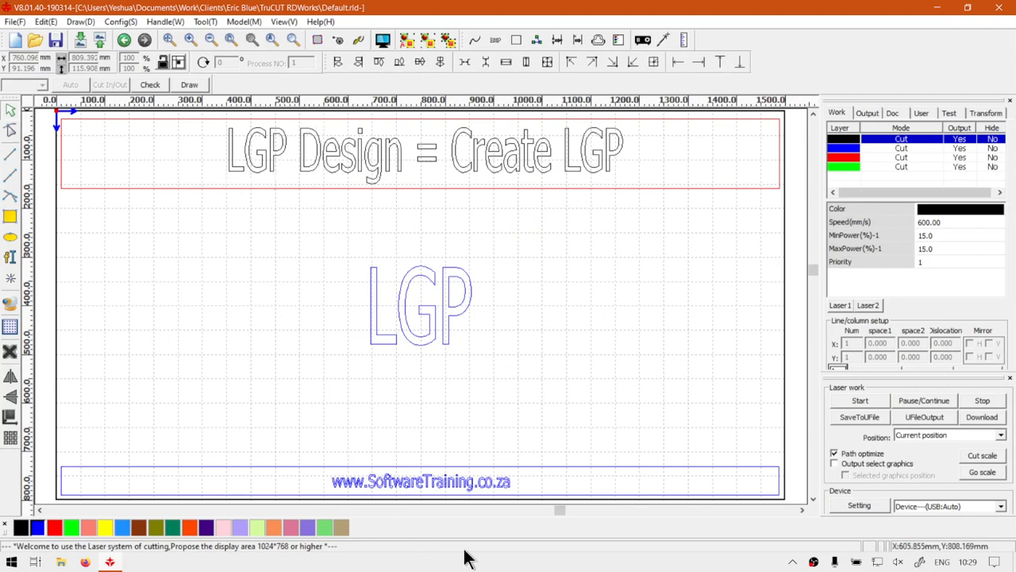
{"action": "mouse_move", "coordinate": [548, 264]}
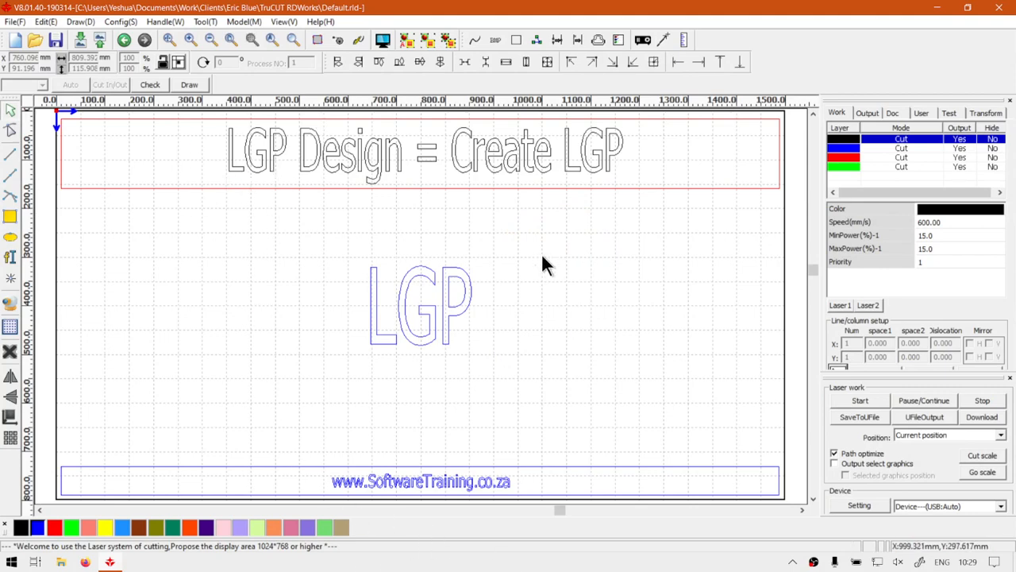
{"action": "mouse_move", "coordinate": [453, 171]}
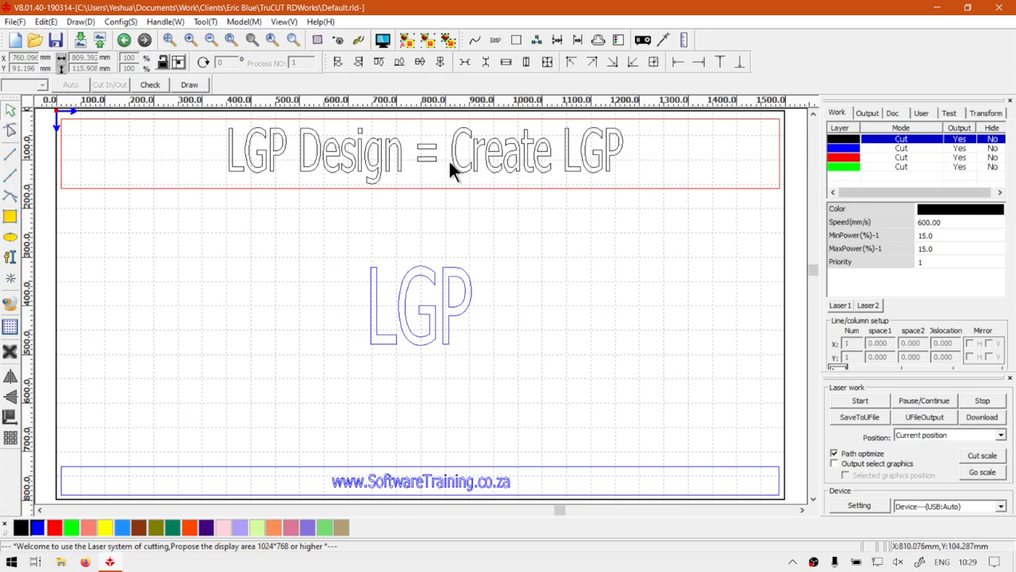
{"action": "mouse_move", "coordinate": [103, 378]}
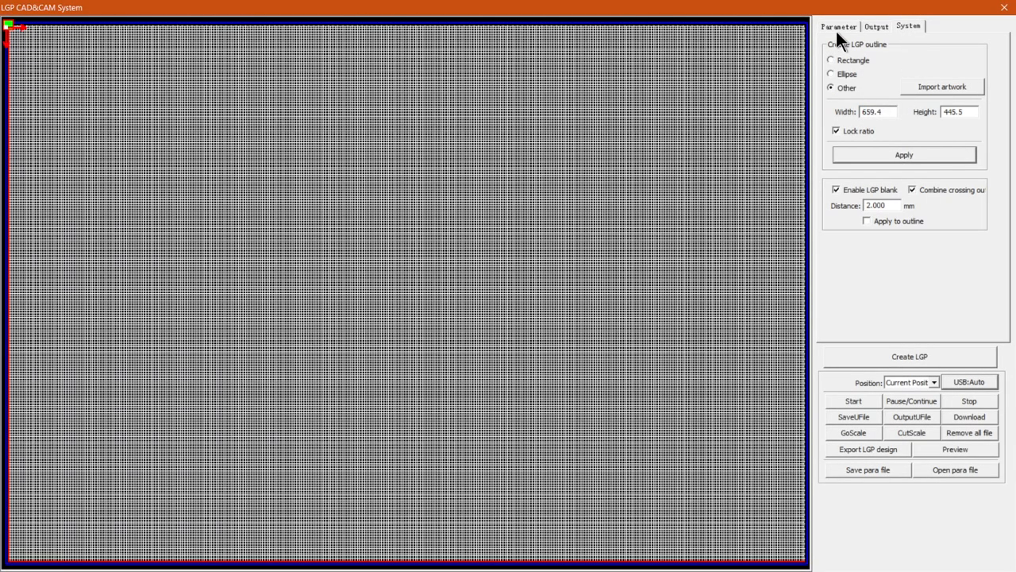
Choose a Rectangle outline and show the Grid parameters with 2.000 mm row and column spacing.
{"action": "left_click", "coordinate": [832, 60]}
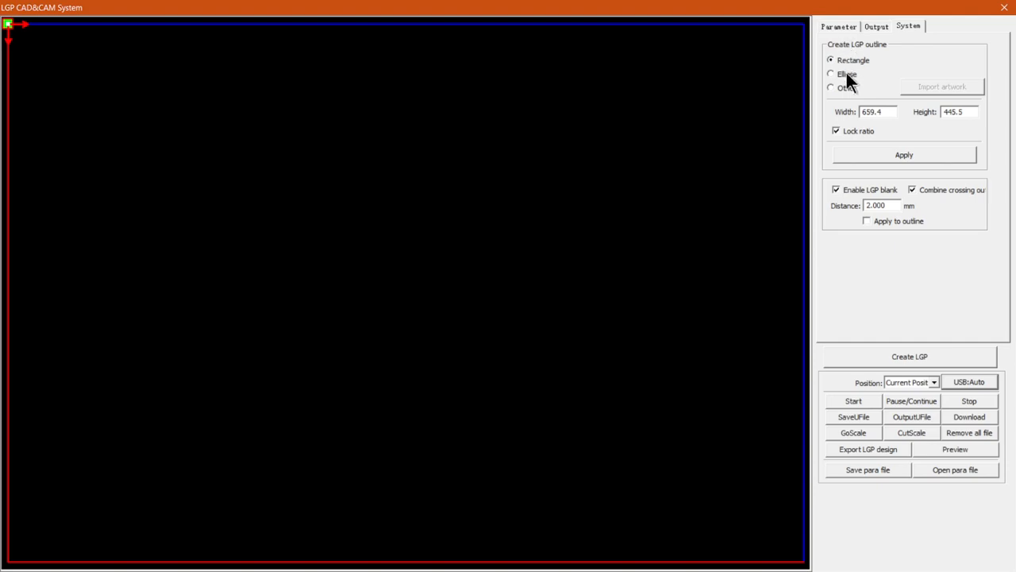
{"action": "left_click", "coordinate": [838, 25]}
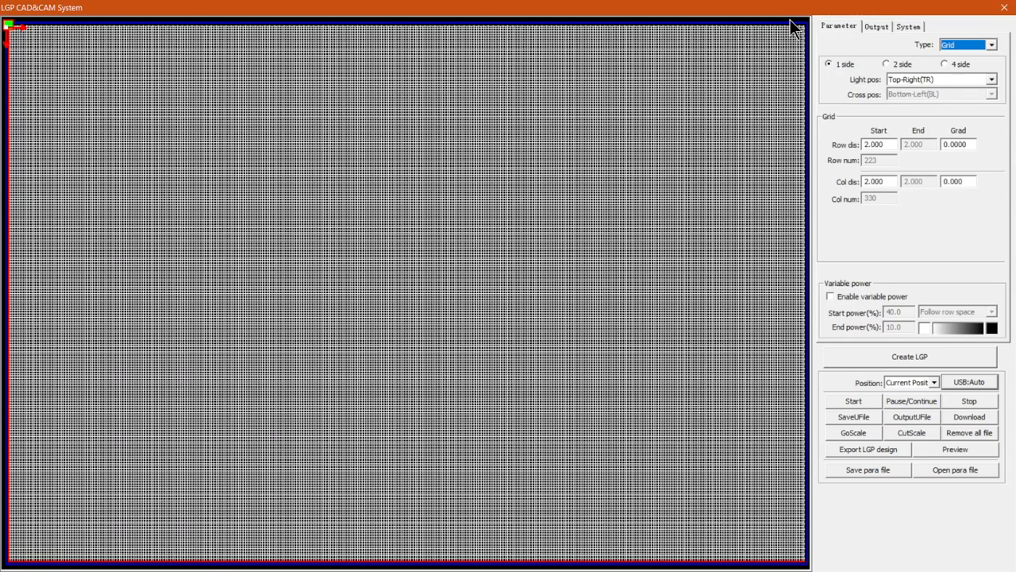
{"action": "mouse_move", "coordinate": [898, 400]}
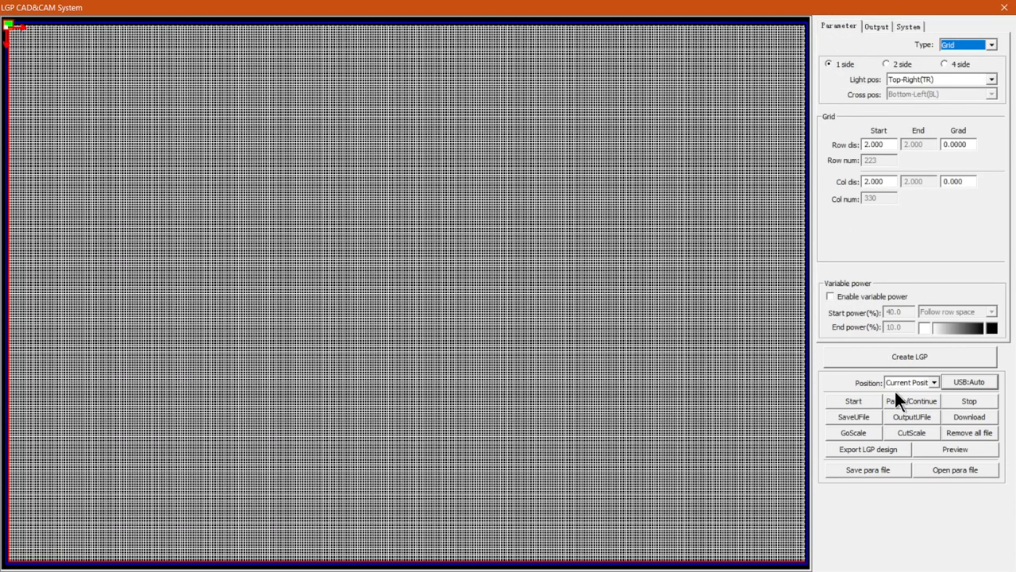
{"action": "mouse_move", "coordinate": [911, 402]}
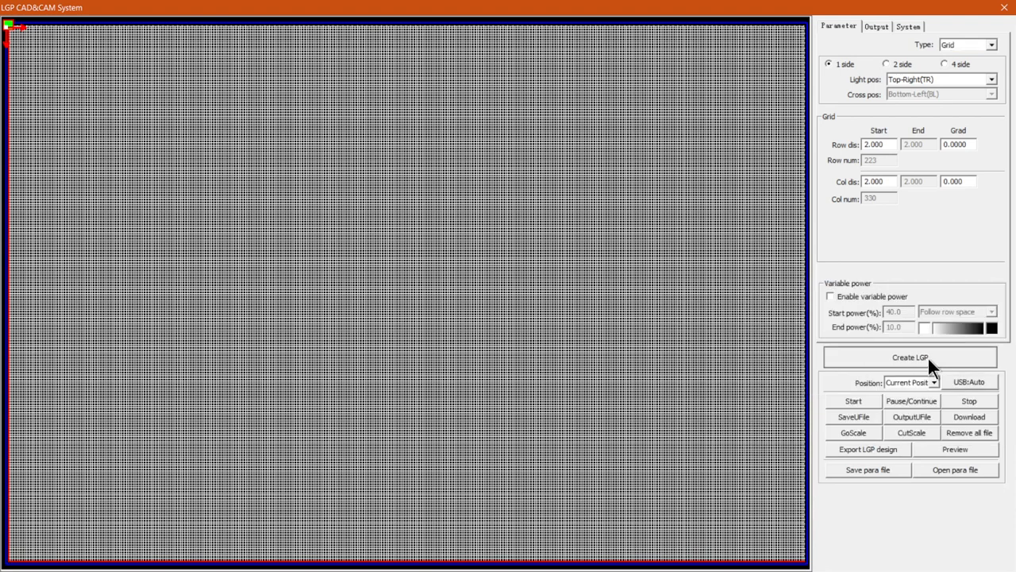
{"action": "mouse_move", "coordinate": [945, 389]}
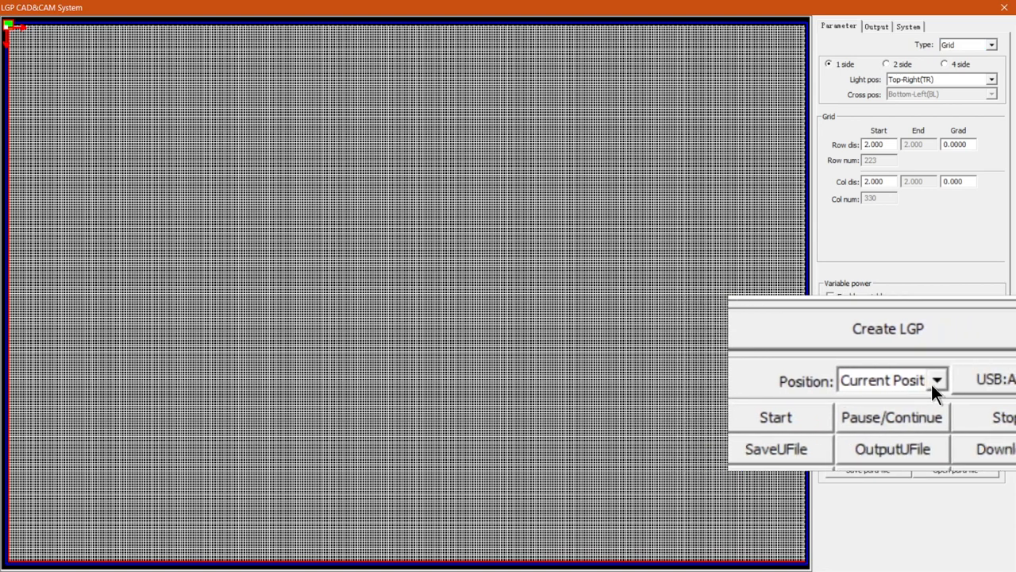
List the start position choices: Current Position, Anchor point, machine zero and others.
{"action": "left_click", "coordinate": [937, 382]}
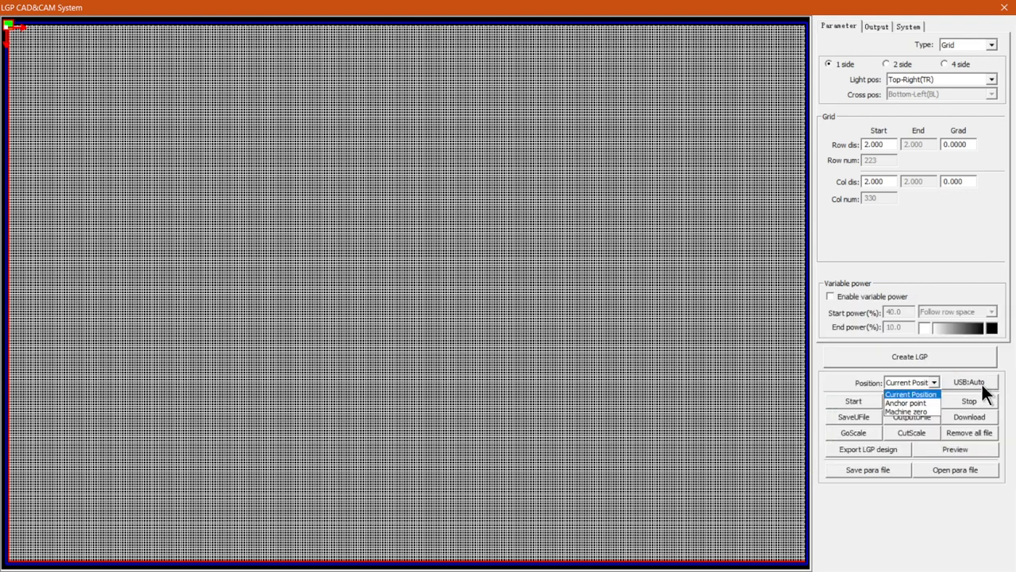
{"action": "left_click", "coordinate": [968, 381]}
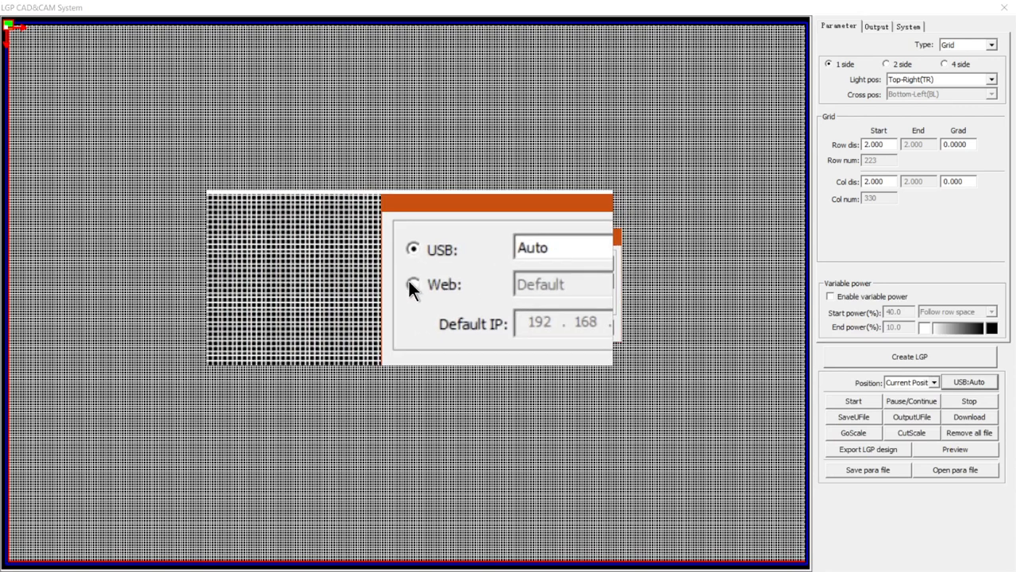
{"action": "left_click", "coordinate": [413, 284]}
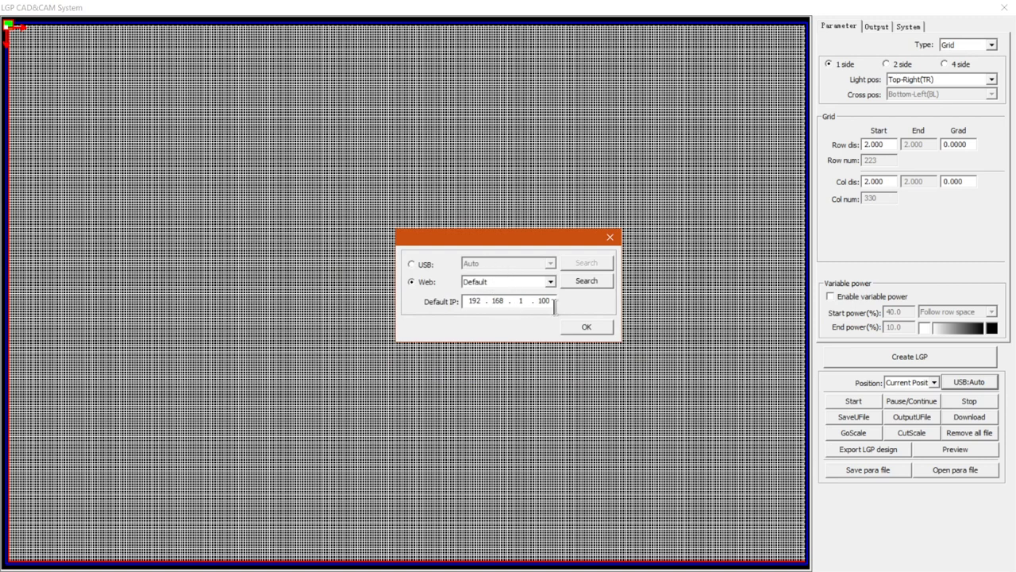
{"action": "mouse_move", "coordinate": [559, 287]}
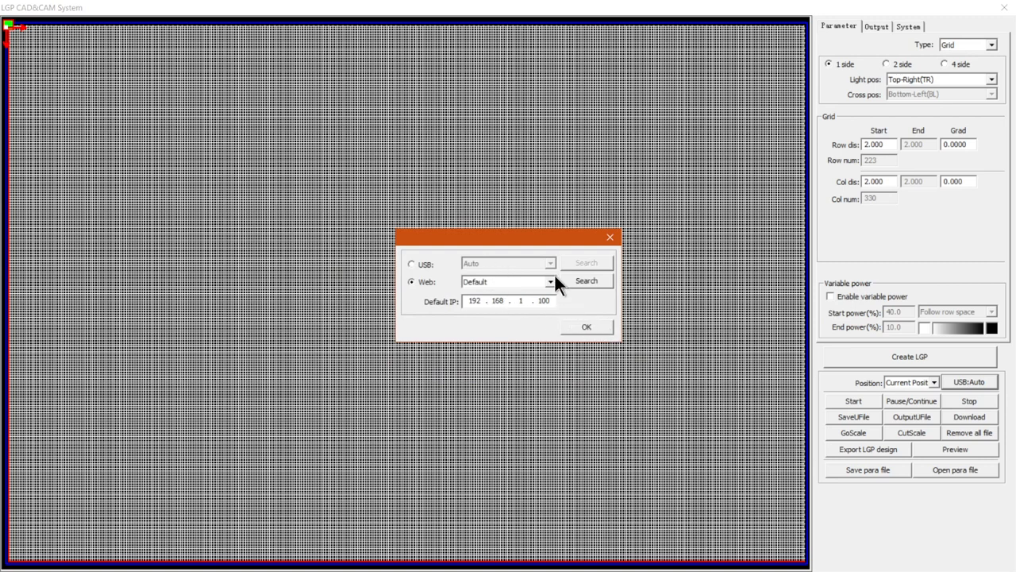
{"action": "left_click", "coordinate": [586, 328]}
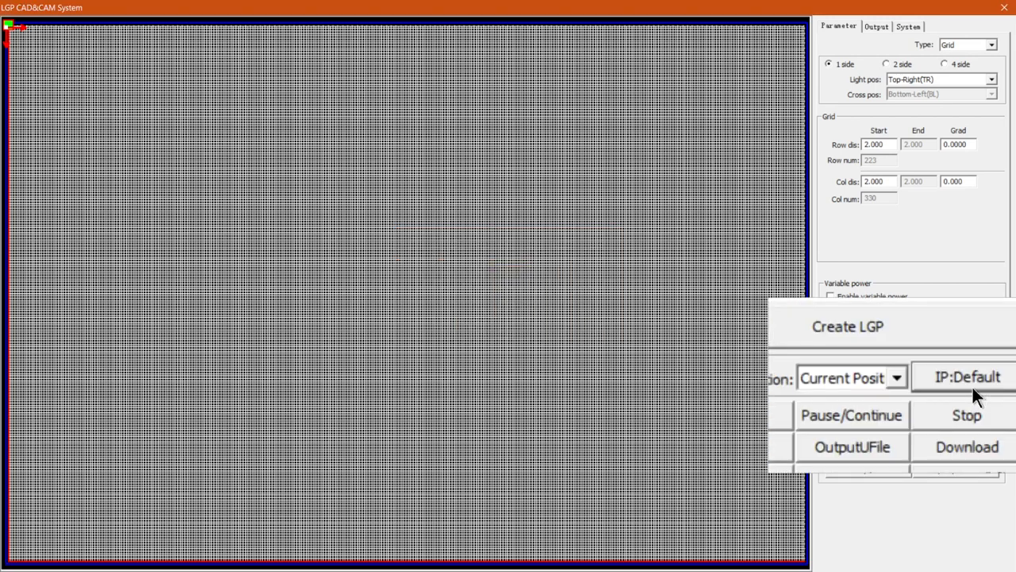
{"action": "left_click", "coordinate": [967, 376]}
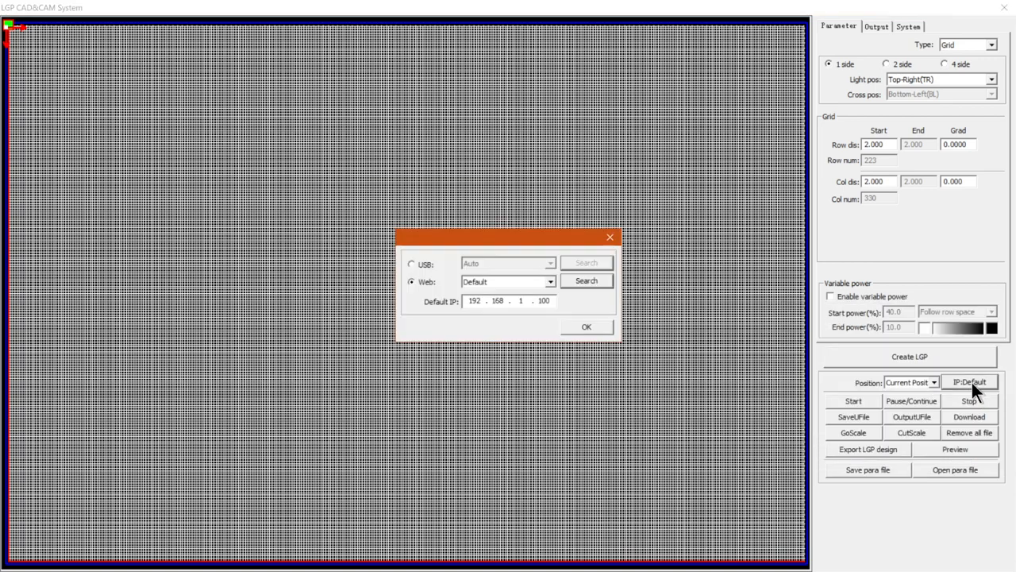
{"action": "left_click", "coordinate": [413, 264]}
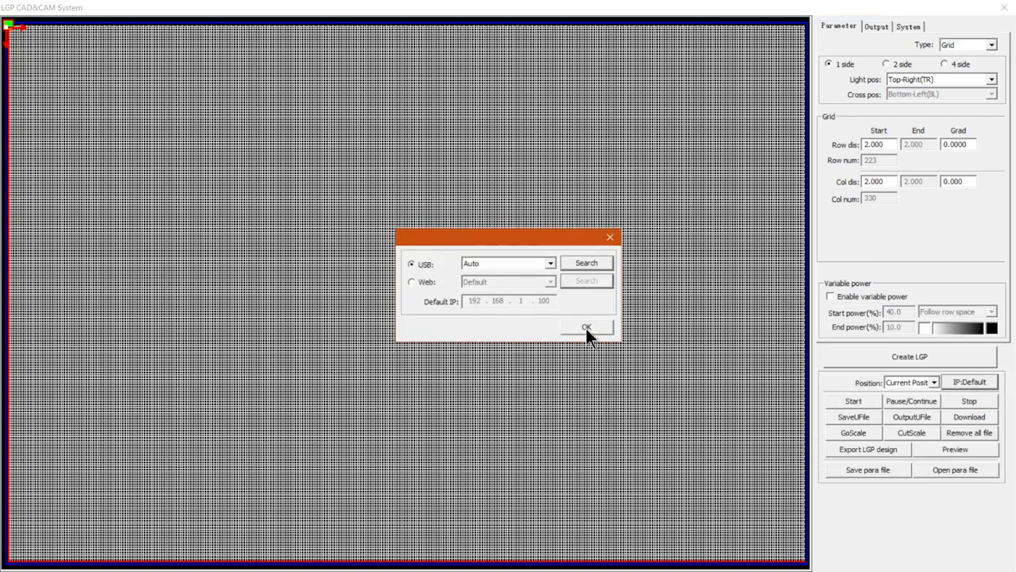
{"action": "left_click", "coordinate": [587, 328]}
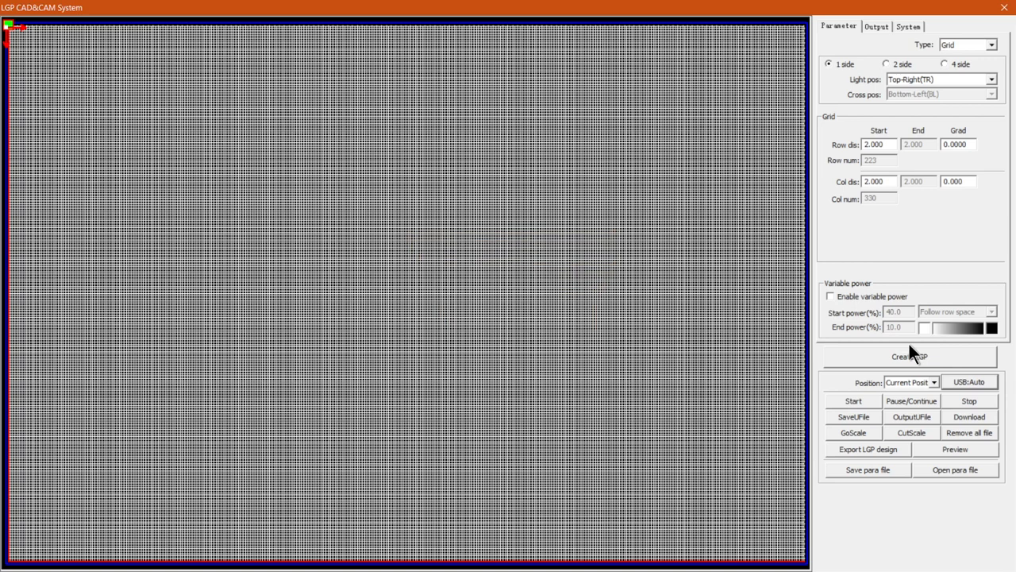
{"action": "mouse_move", "coordinate": [918, 383]}
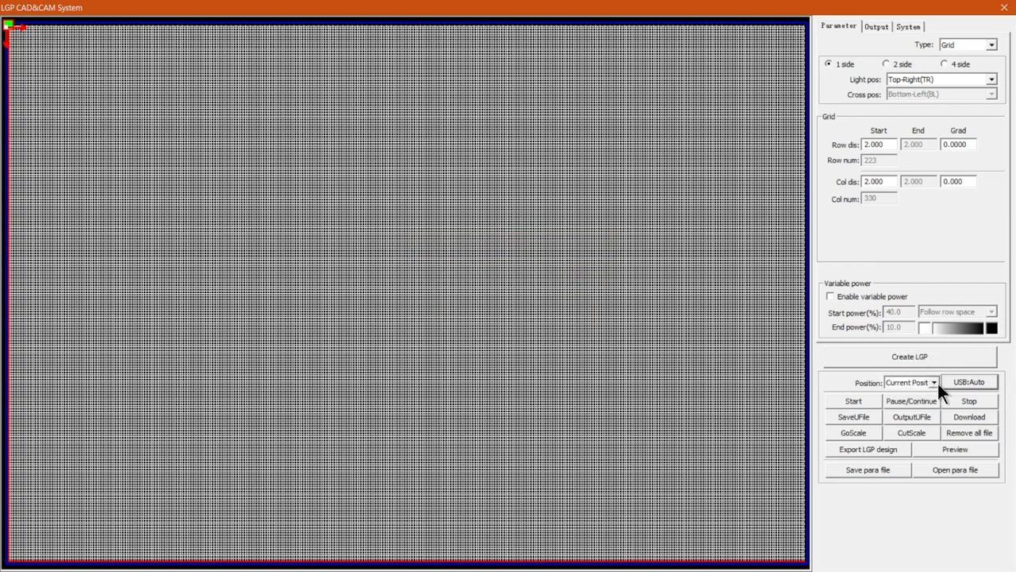
{"action": "mouse_move", "coordinate": [961, 389]}
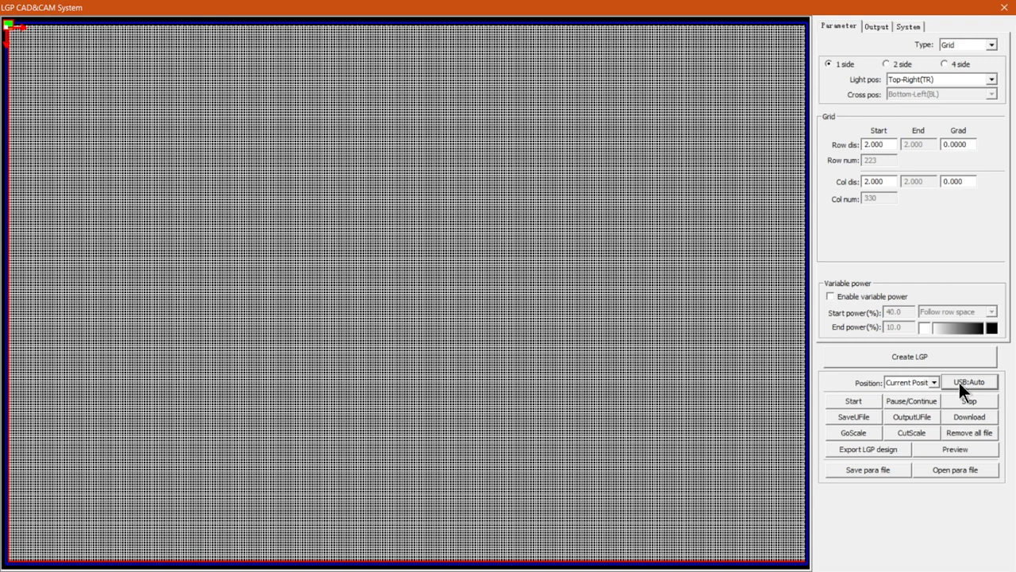
{"action": "mouse_move", "coordinate": [956, 381]}
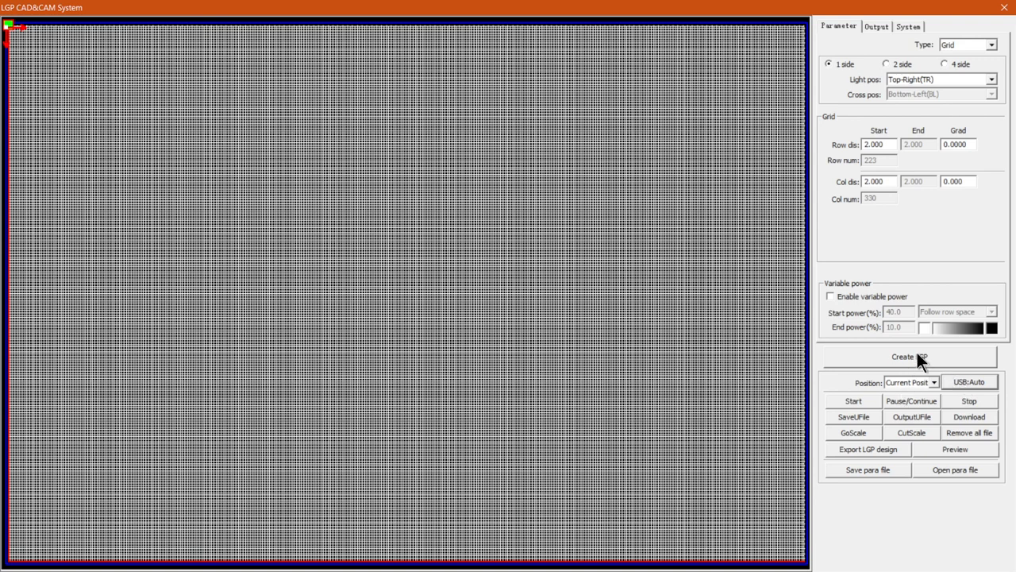
Bring up the softwaretraining.co.za home page in Chrome with its training categories.
{"action": "left_click", "coordinate": [911, 356]}
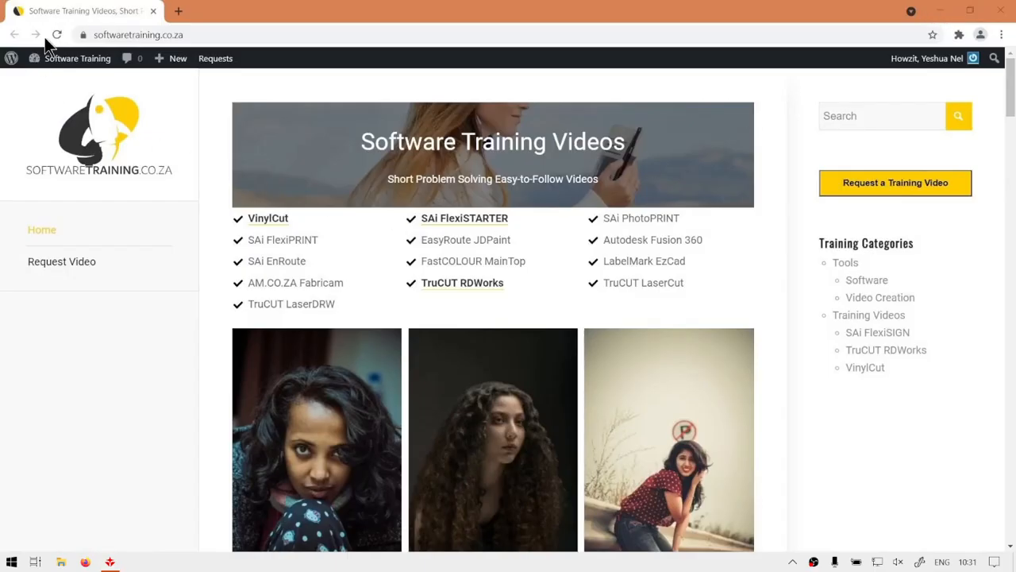
{"action": "mouse_move", "coordinate": [712, 305]}
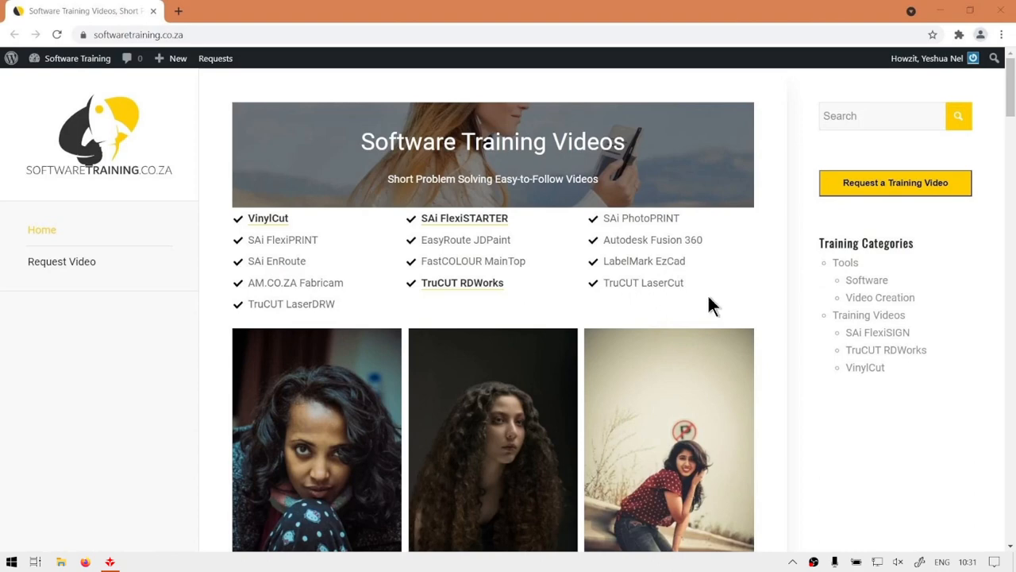
{"action": "mouse_move", "coordinate": [527, 368]}
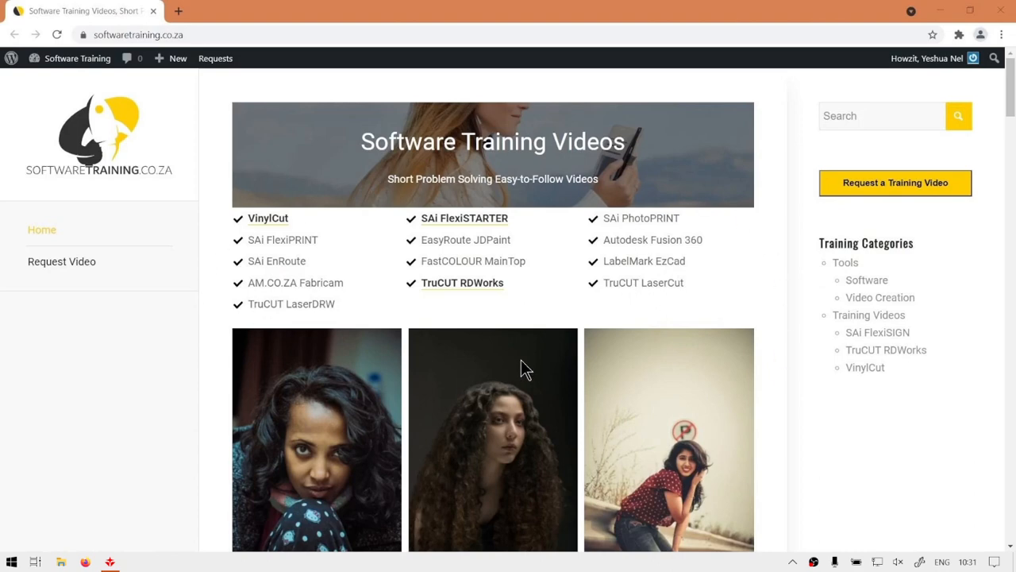
{"action": "mouse_move", "coordinate": [891, 205]}
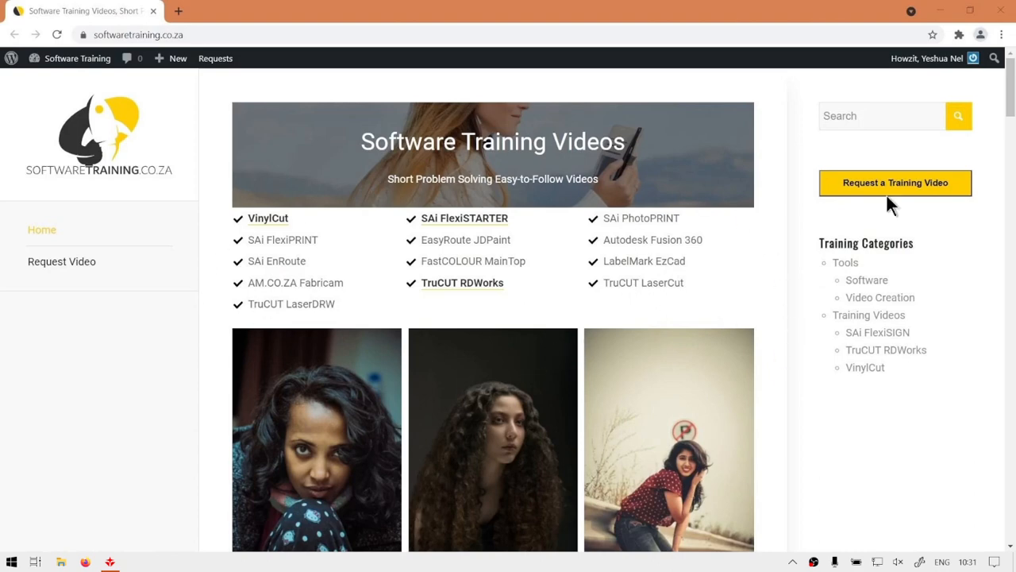
{"action": "mouse_move", "coordinate": [911, 141]}
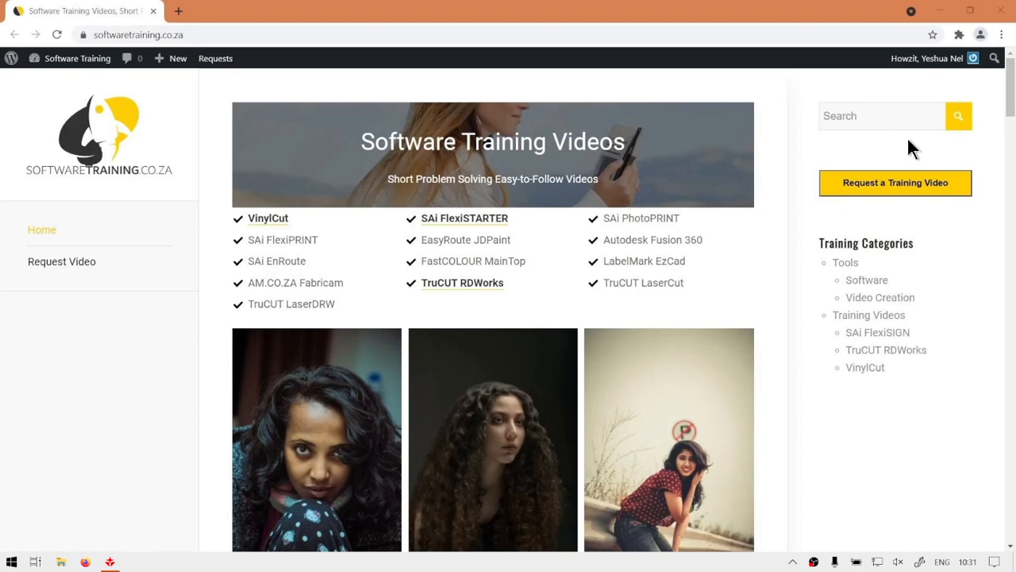
{"action": "mouse_move", "coordinate": [920, 210]}
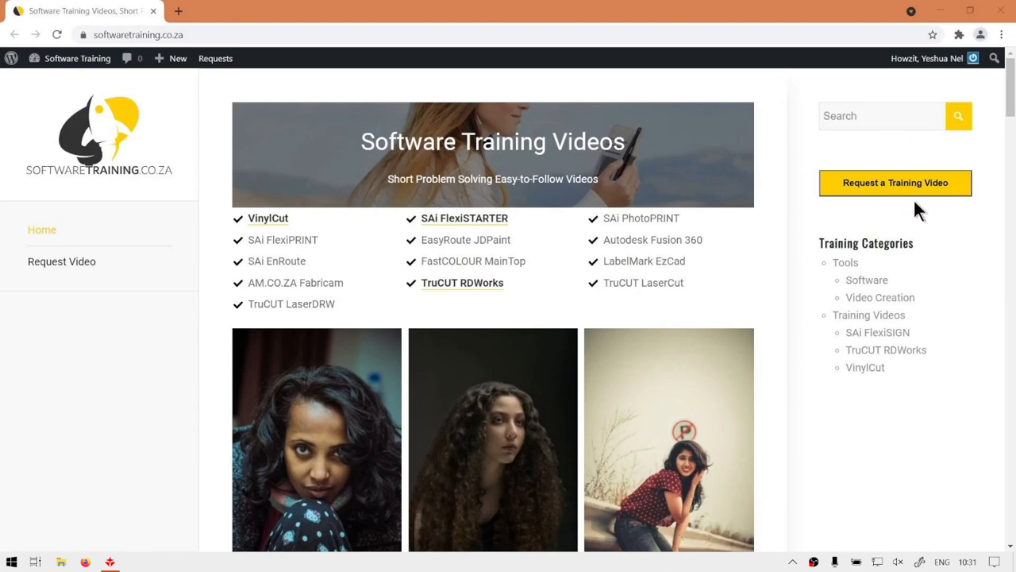